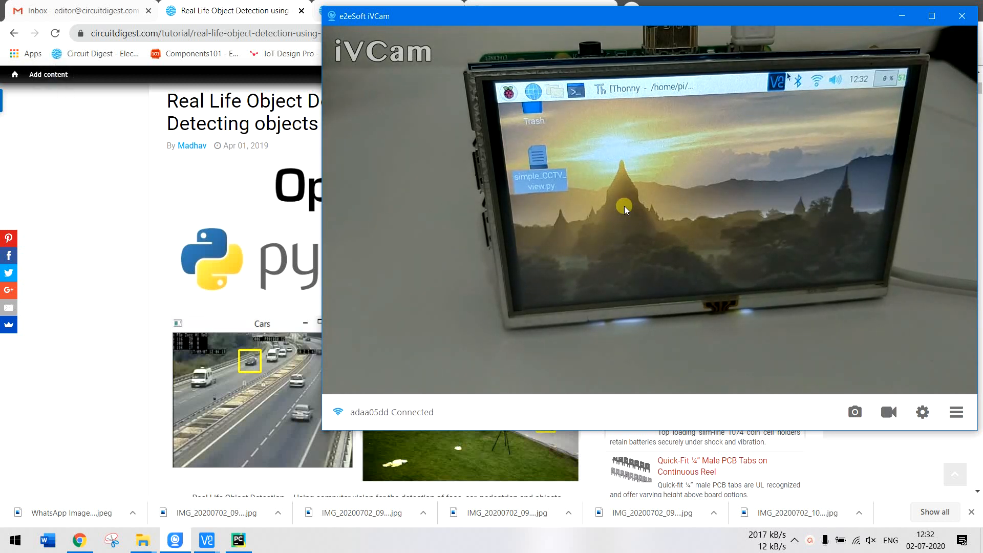
pyautogui.moveTo(712, 17)
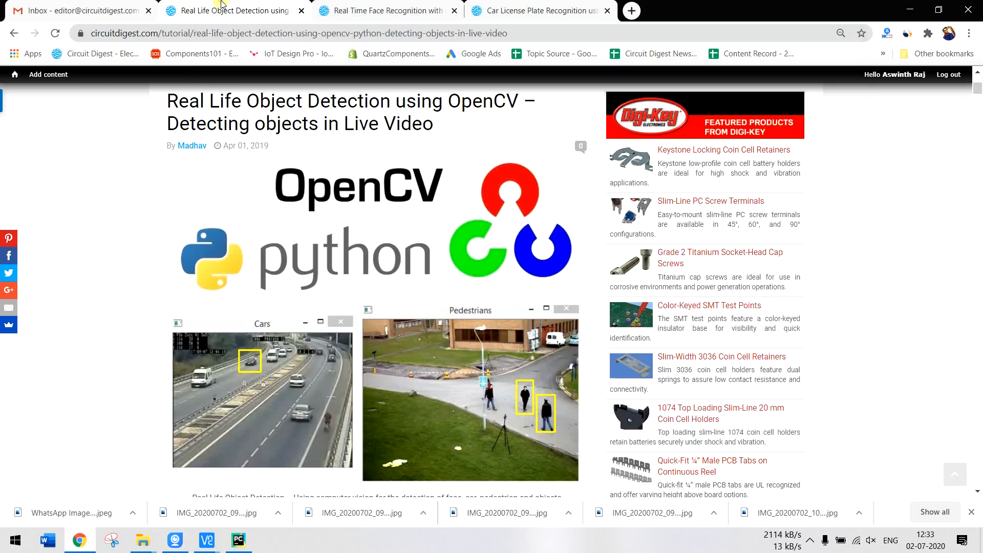
# Switch Chrome to the License Plate Recognition using Raspberry Pi and OpenCV tutorial tab.
pyautogui.scroll(3)
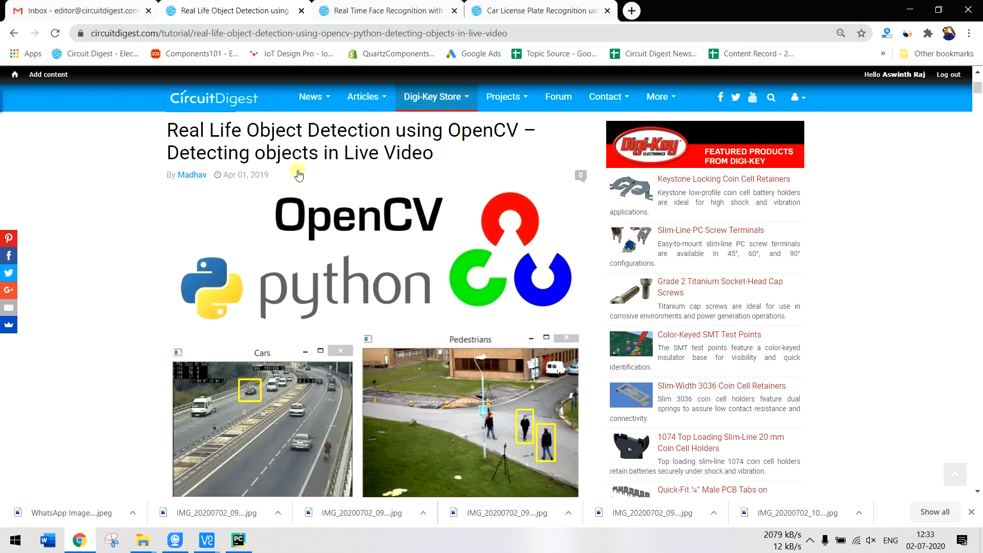
pyautogui.scroll(-3)
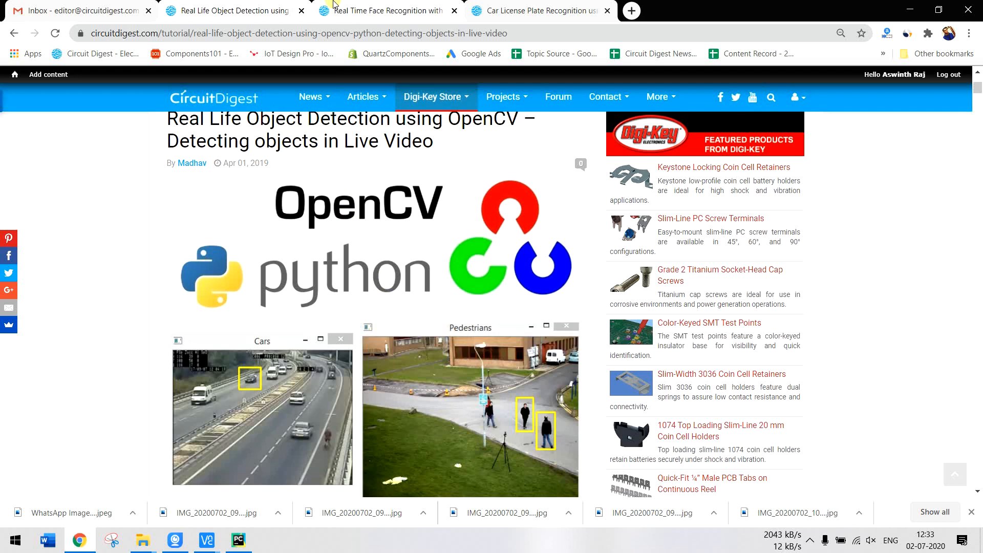
pyautogui.click(528, 11)
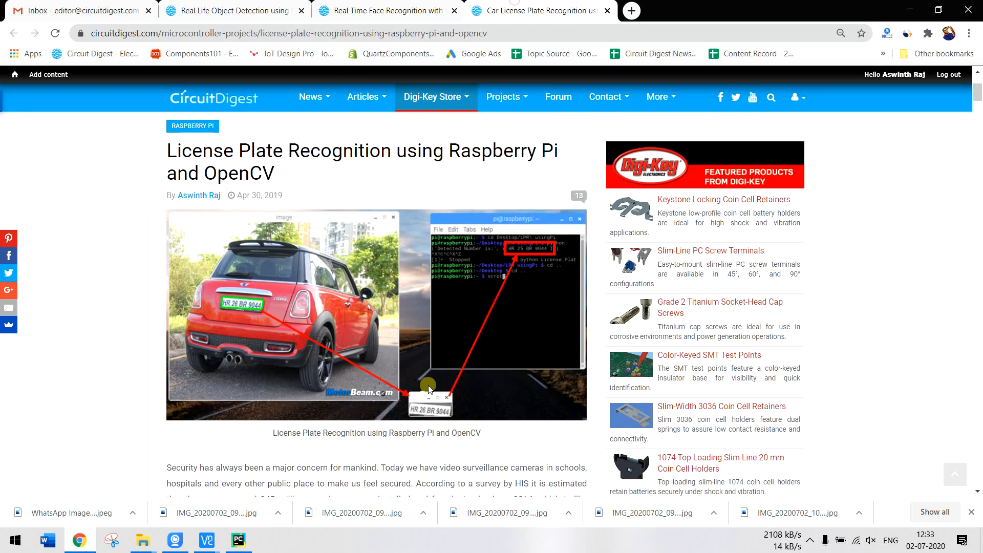
pyautogui.moveTo(428, 387)
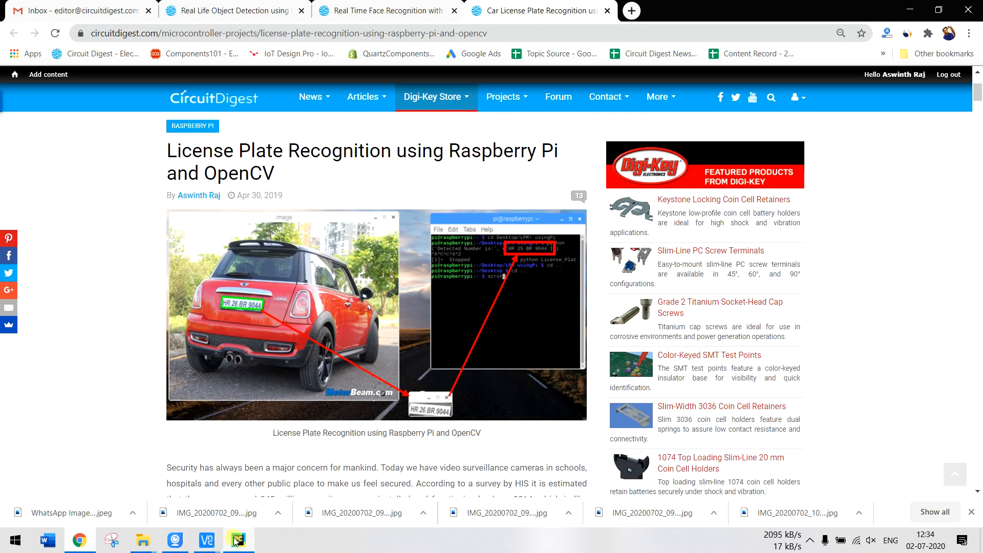
# Review CCTV_python.py's camera-switching loop and RTSP setup, briefly checking VNC Viewer and iVCam.
pyautogui.click(238, 539)
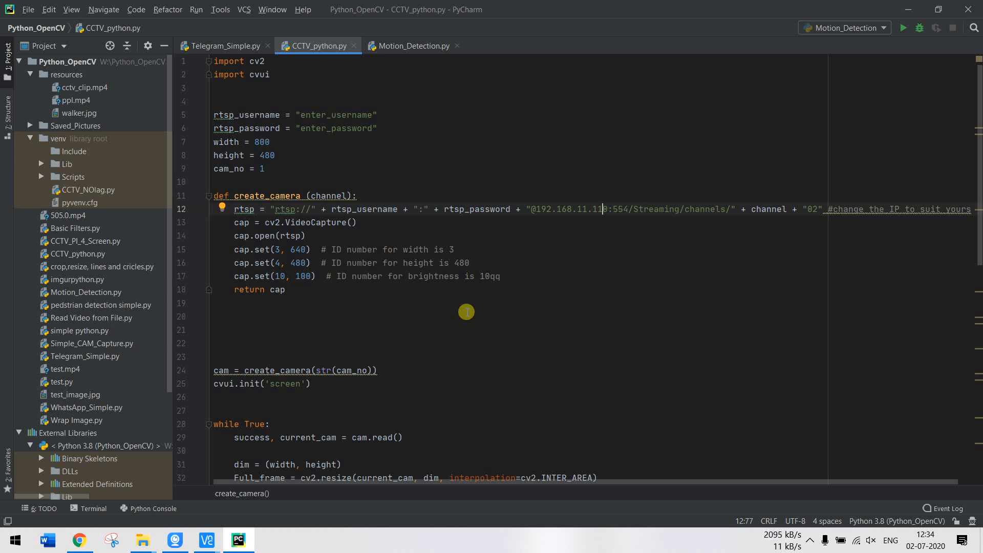
pyautogui.moveTo(428, 321)
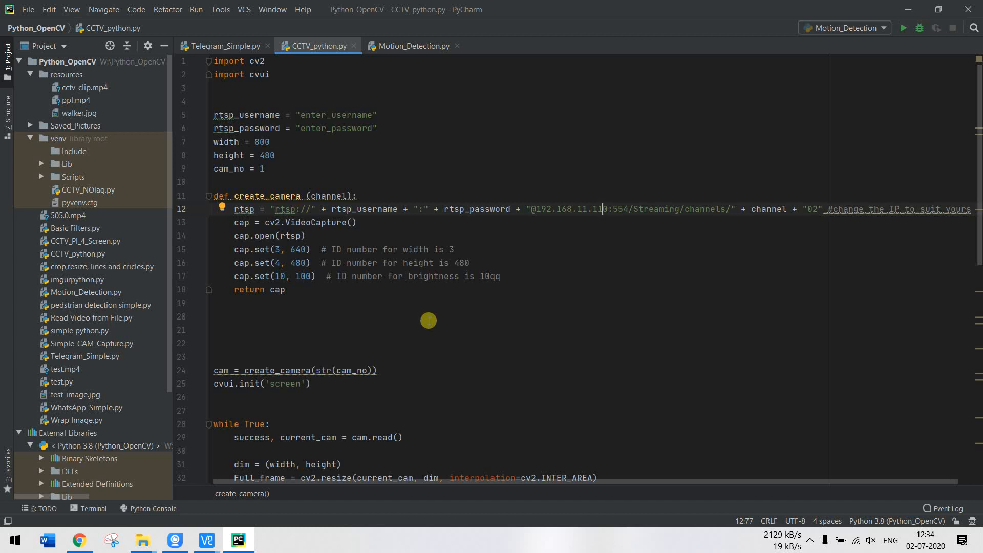
pyautogui.scroll(-3)
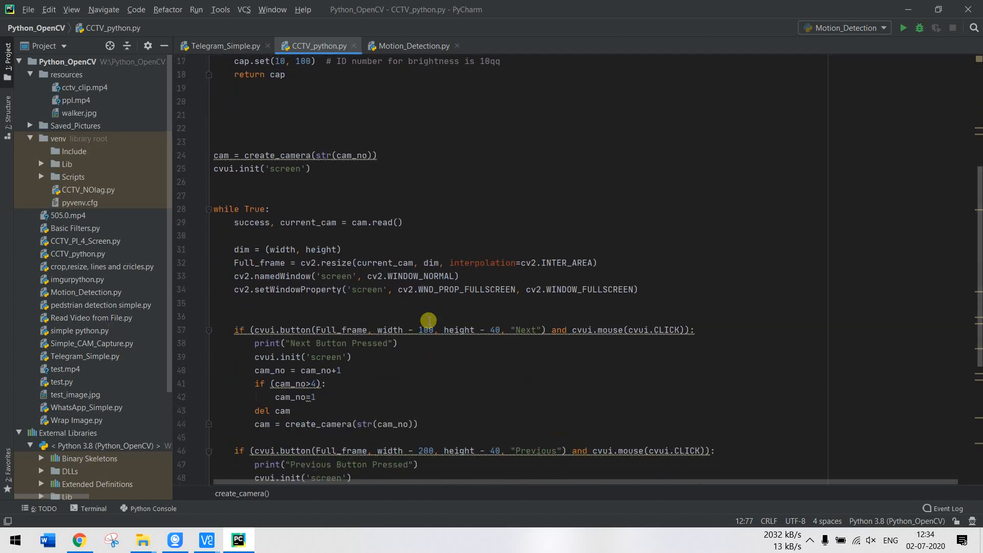
pyautogui.moveTo(268, 418)
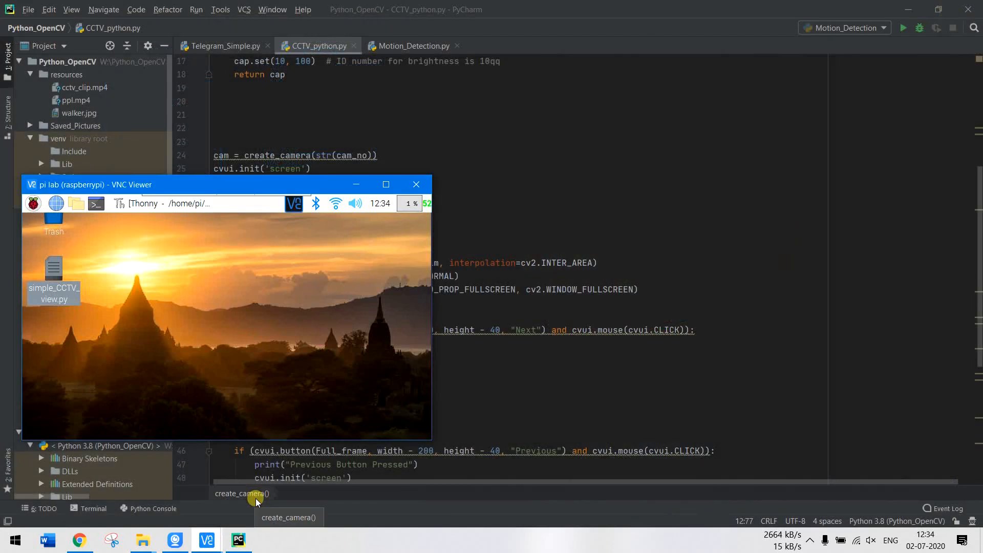
pyautogui.moveTo(453, 408)
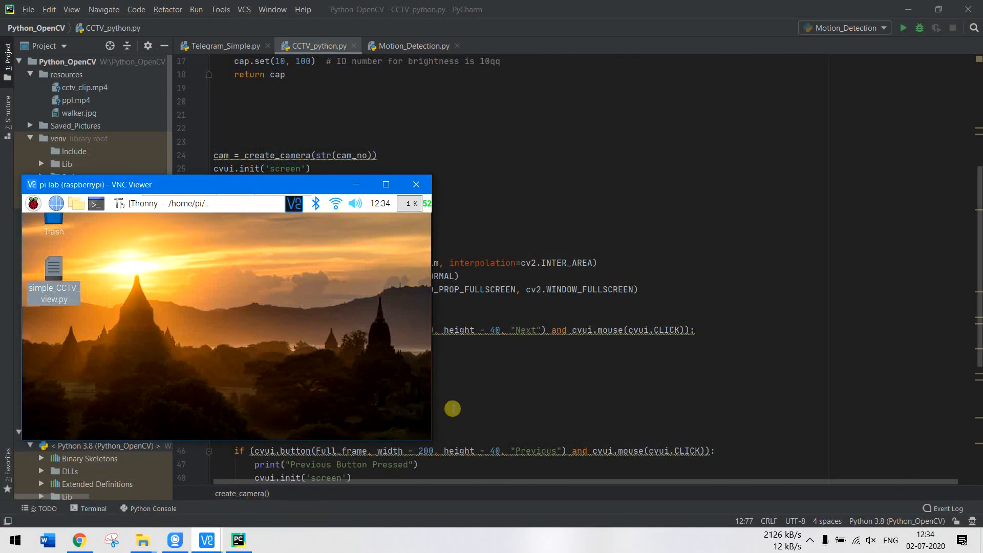
pyautogui.click(416, 184)
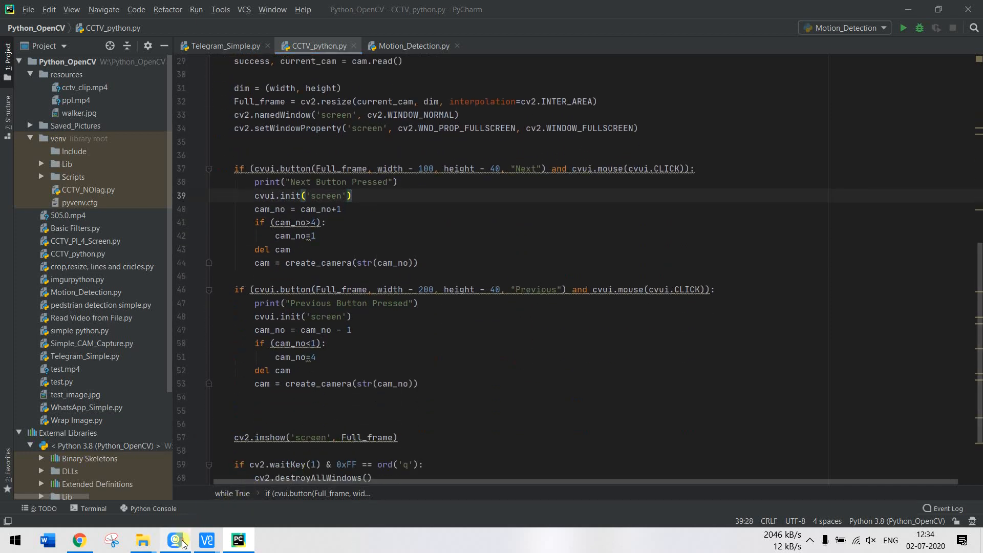
pyautogui.click(174, 539)
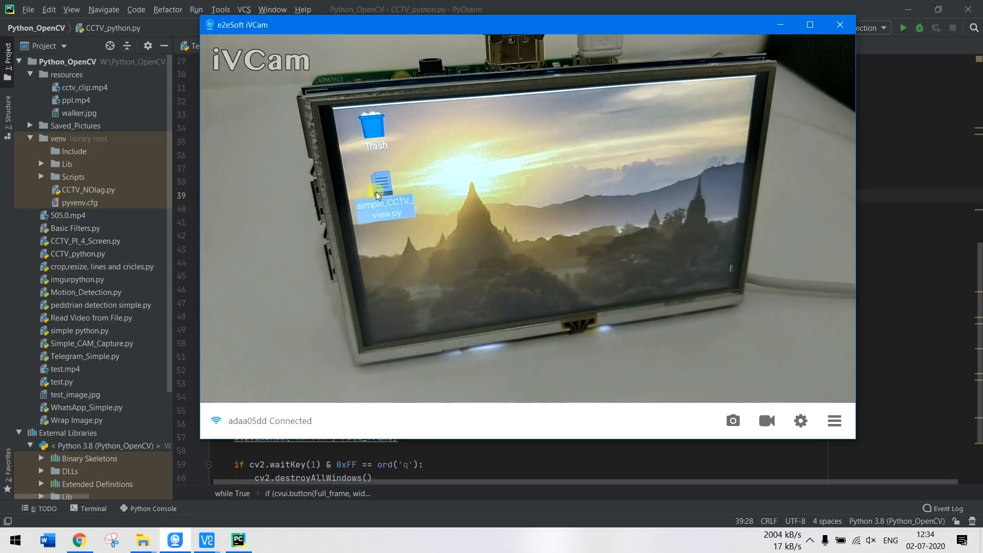
pyautogui.click(840, 25)
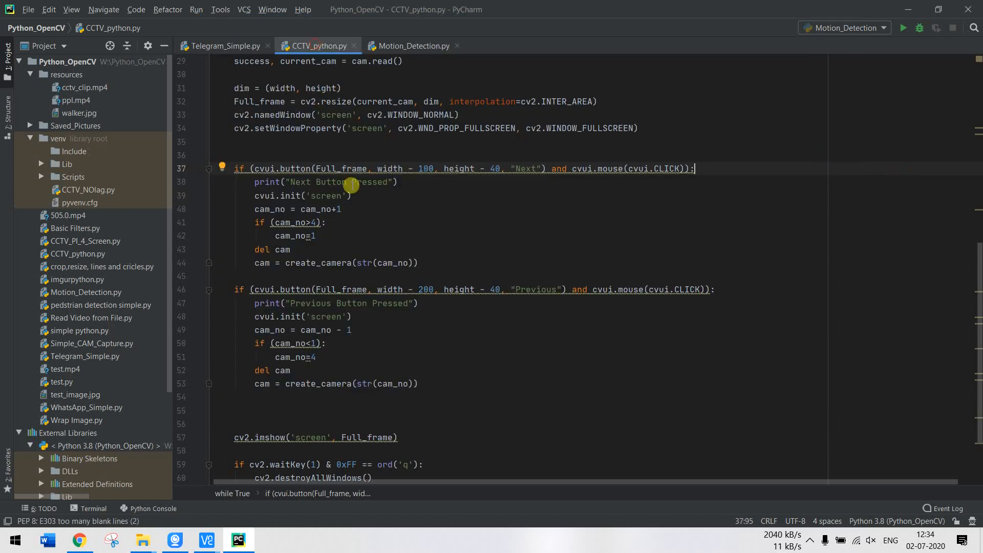
pyautogui.scroll(-3)
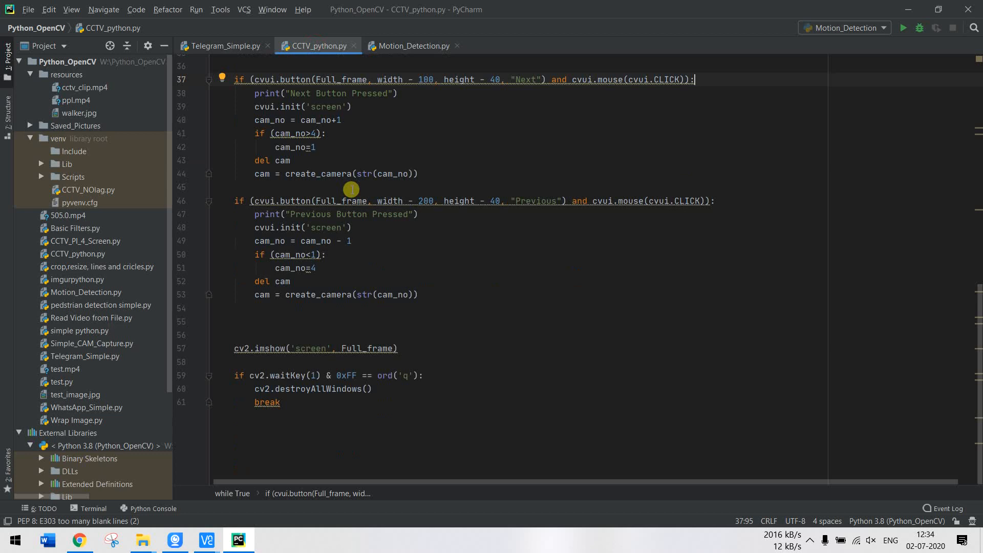
pyautogui.scroll(3)
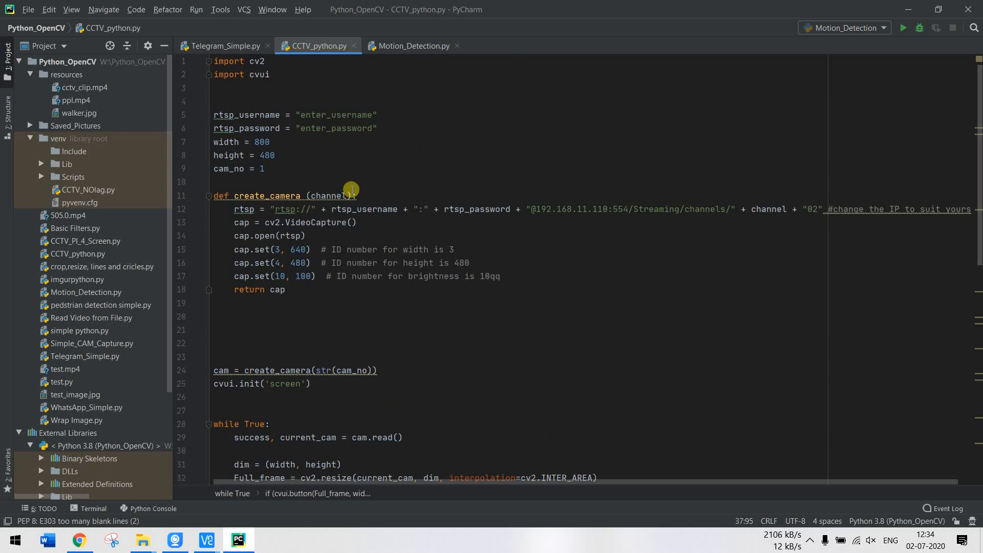
pyautogui.click(274, 209)
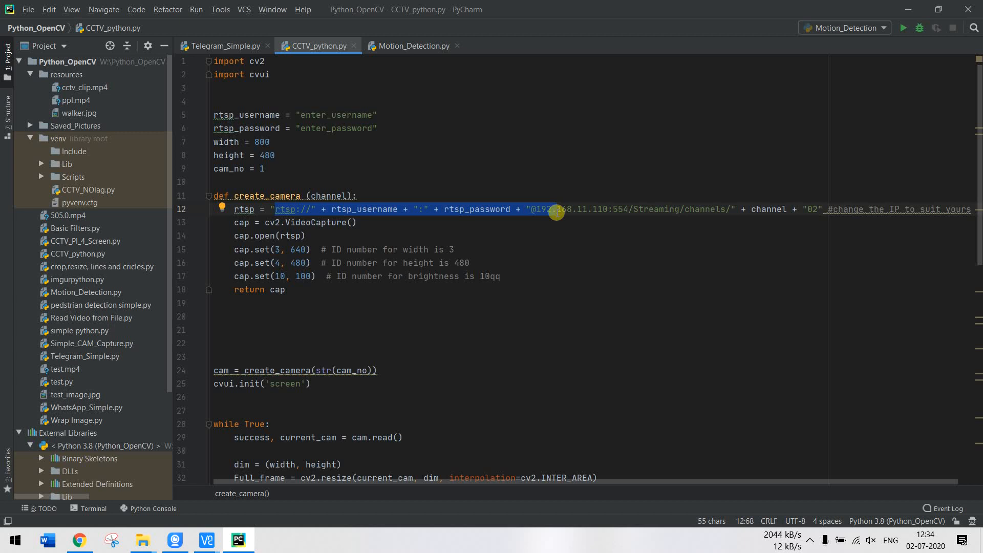
pyautogui.moveTo(355, 158)
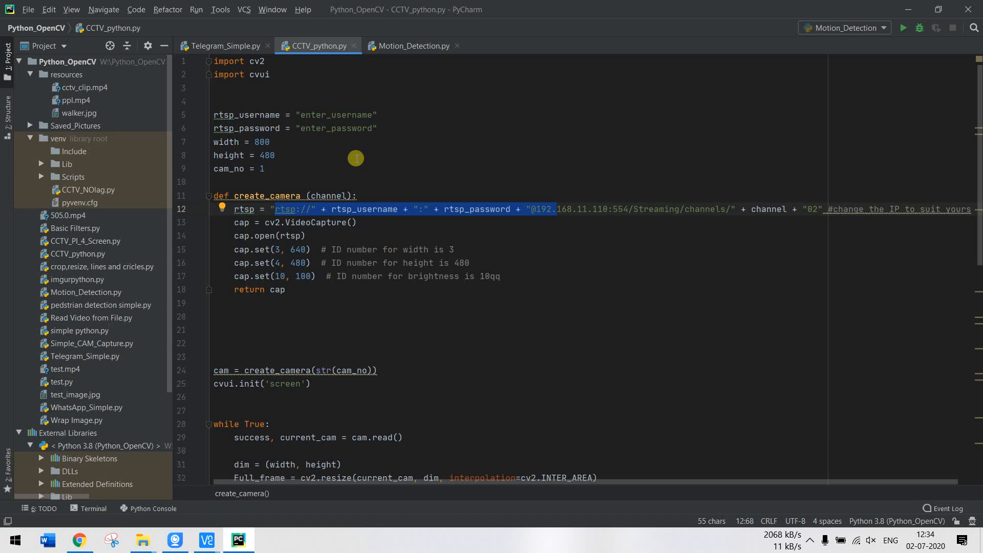
pyautogui.doubleClick(335, 114)
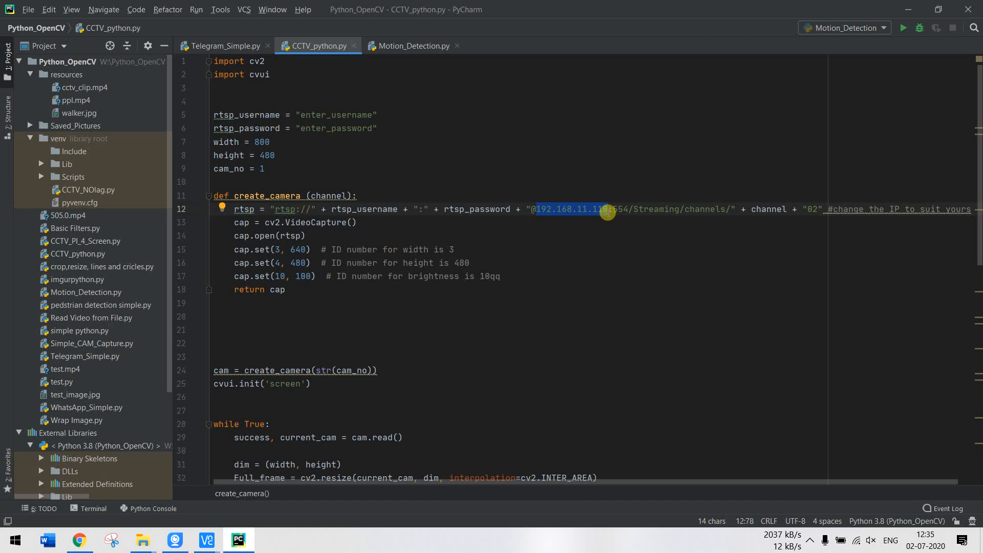
pyautogui.scroll(-3)
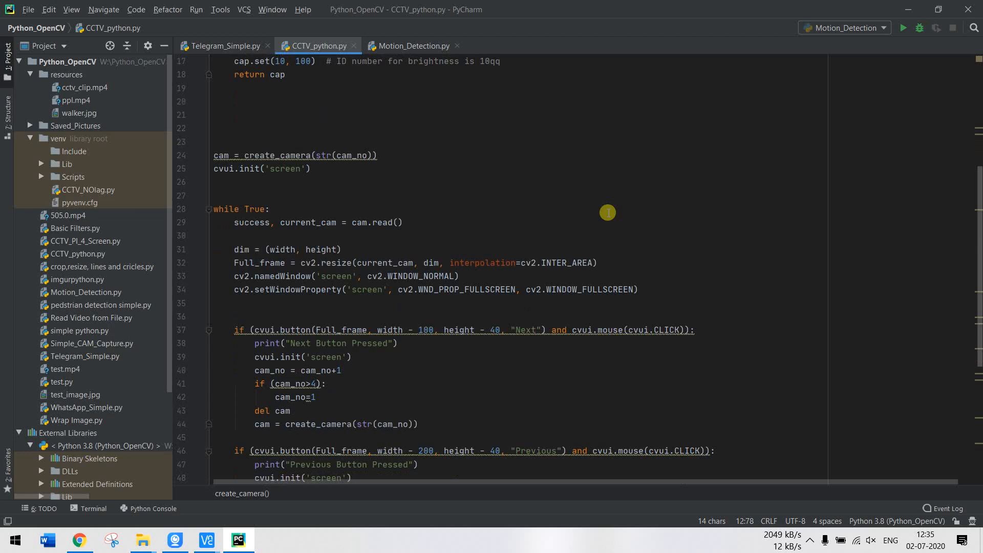
pyautogui.scroll(-3)
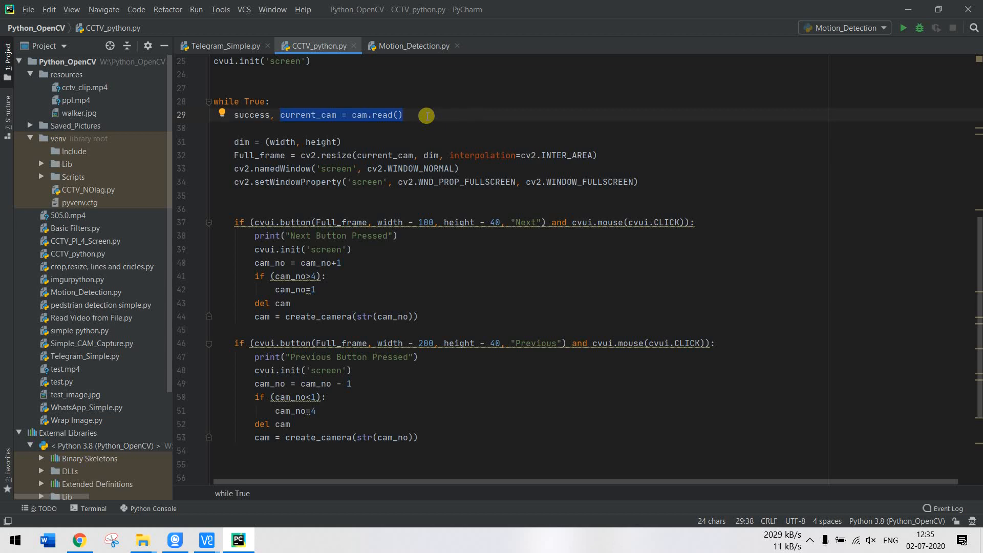
pyautogui.scroll(3)
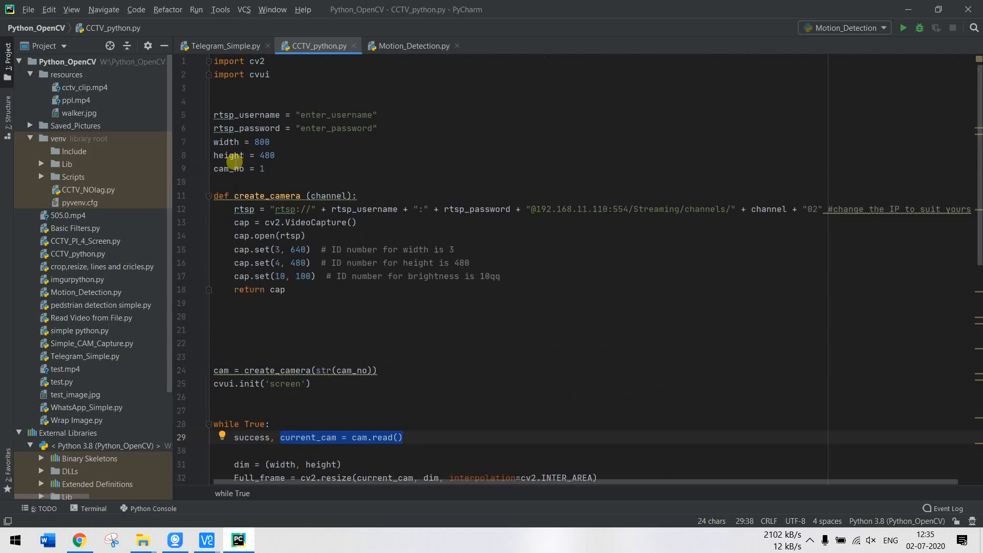
pyautogui.click(266, 169)
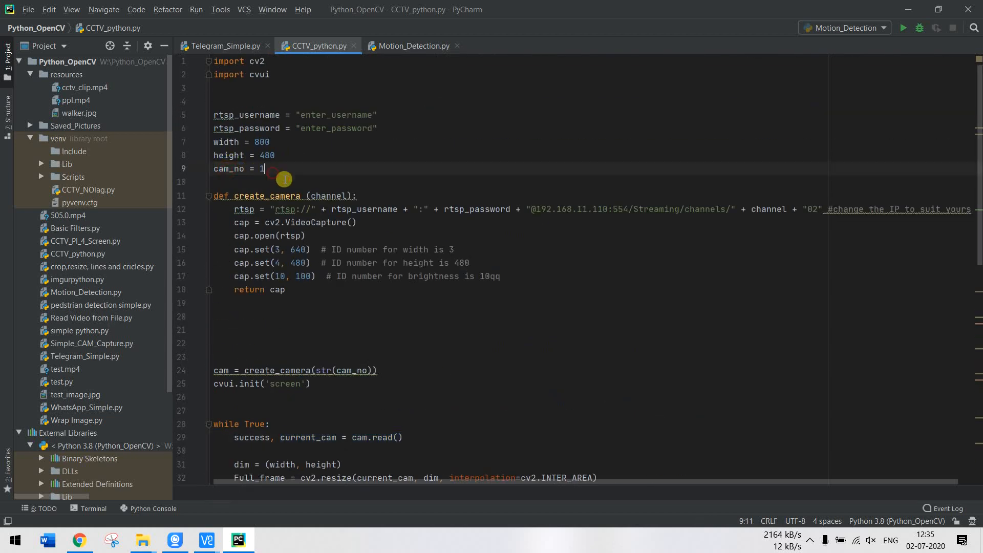
pyautogui.scroll(-3)
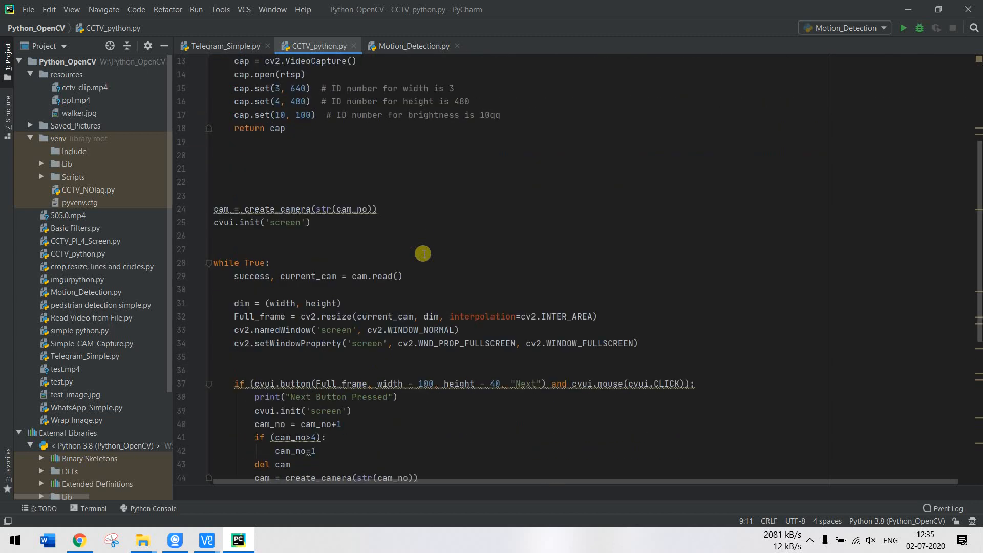
pyautogui.scroll(-3)
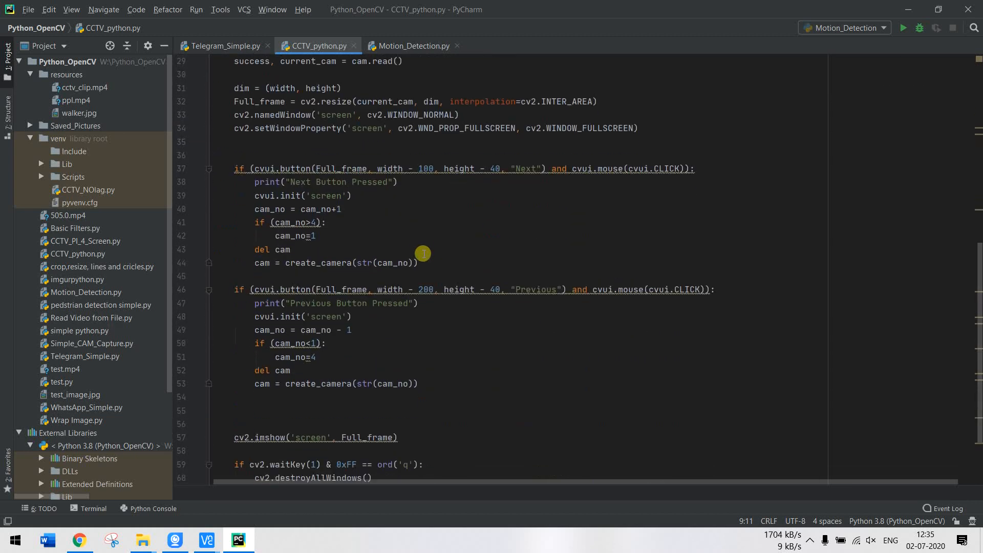
pyautogui.moveTo(549, 111)
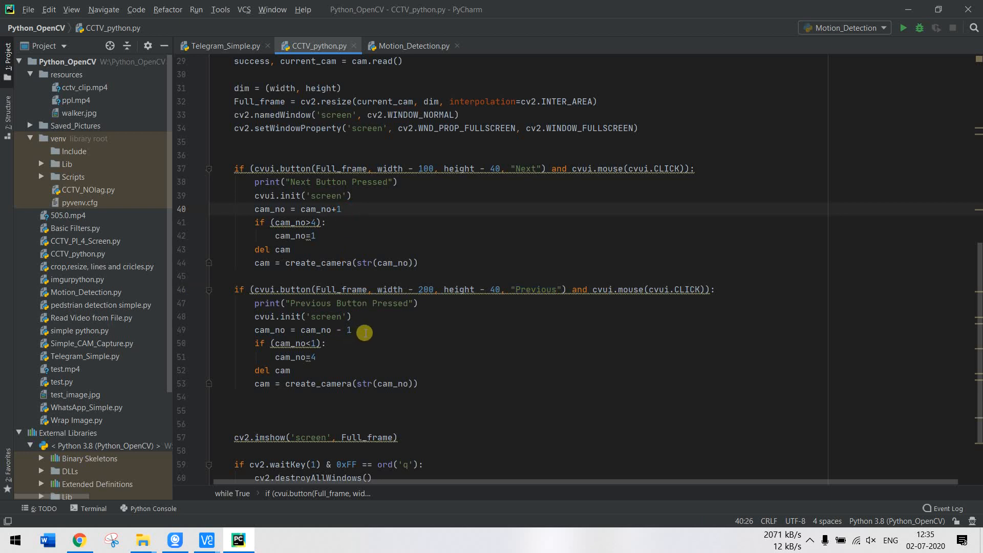
pyautogui.click(356, 330)
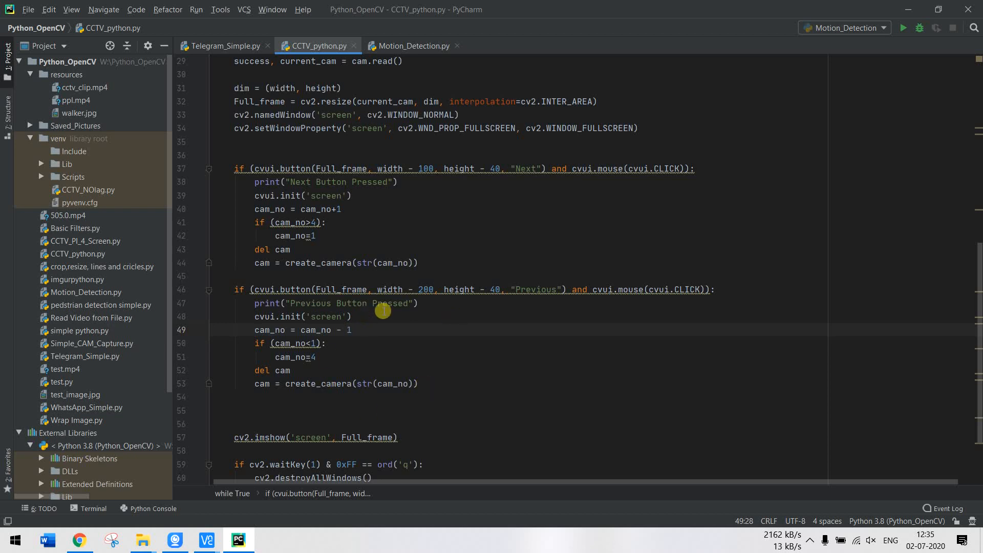
pyautogui.scroll(3)
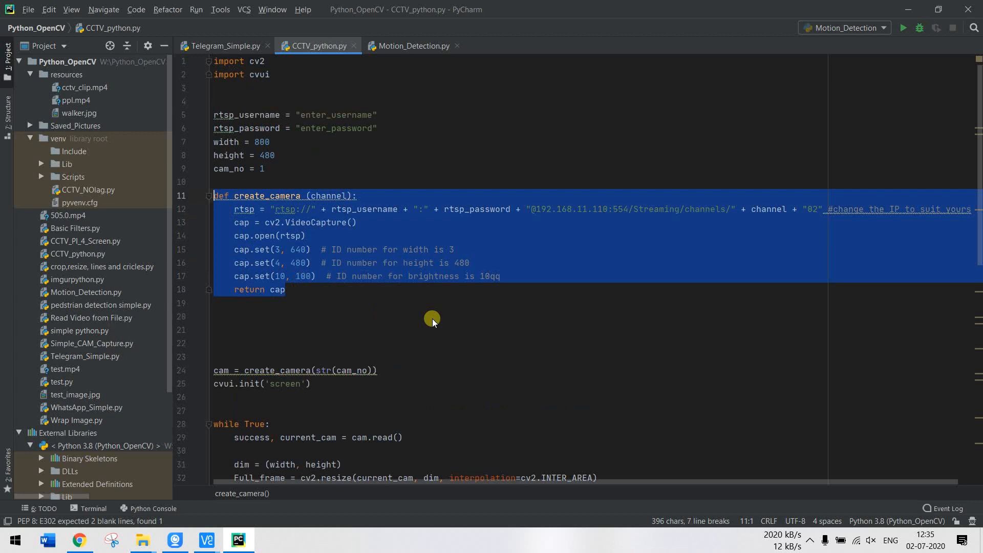
pyautogui.scroll(-3)
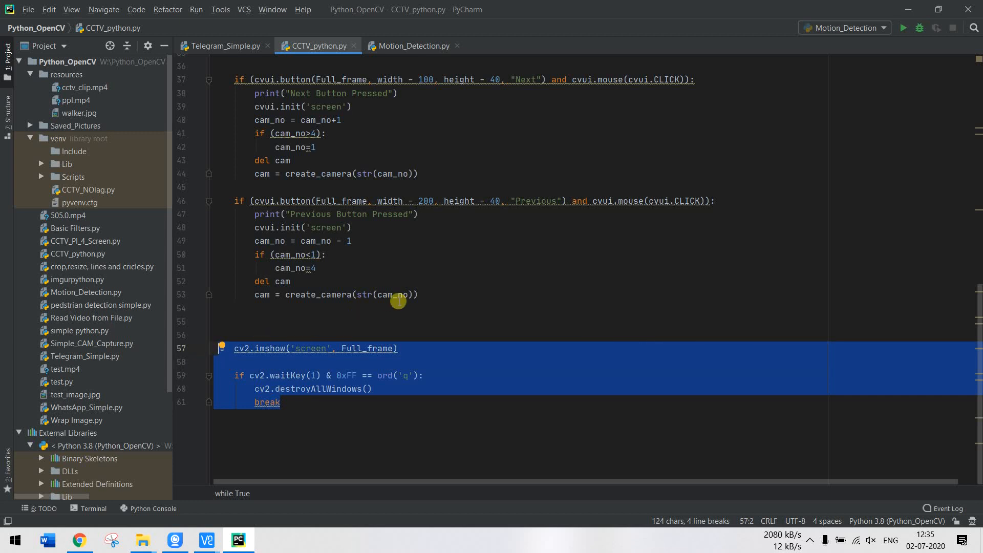
pyautogui.moveTo(213, 507)
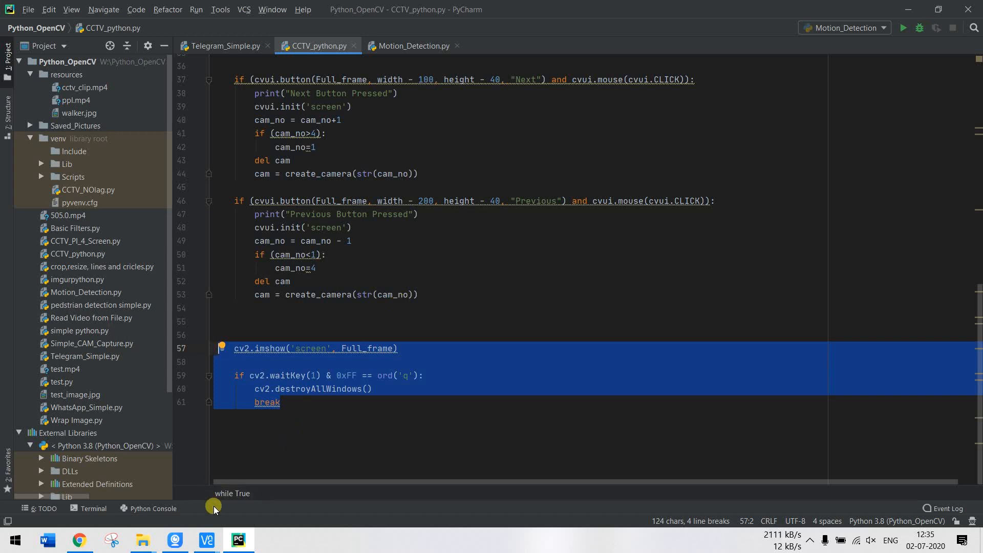
pyautogui.click(174, 539)
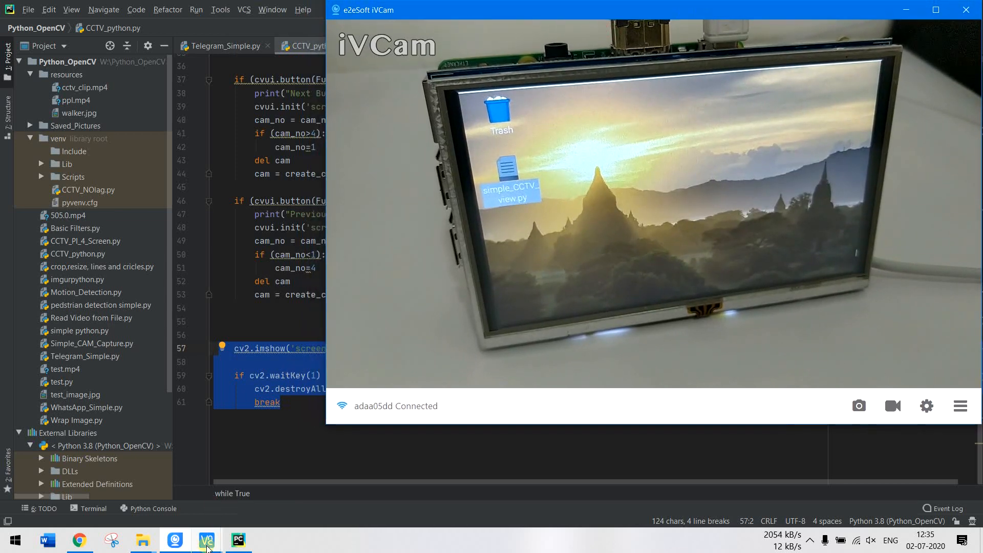
# Bring up the Pi desktop in VNC Viewer and scroll through simple_CCTV_view.py in Thonny.
pyautogui.click(206, 539)
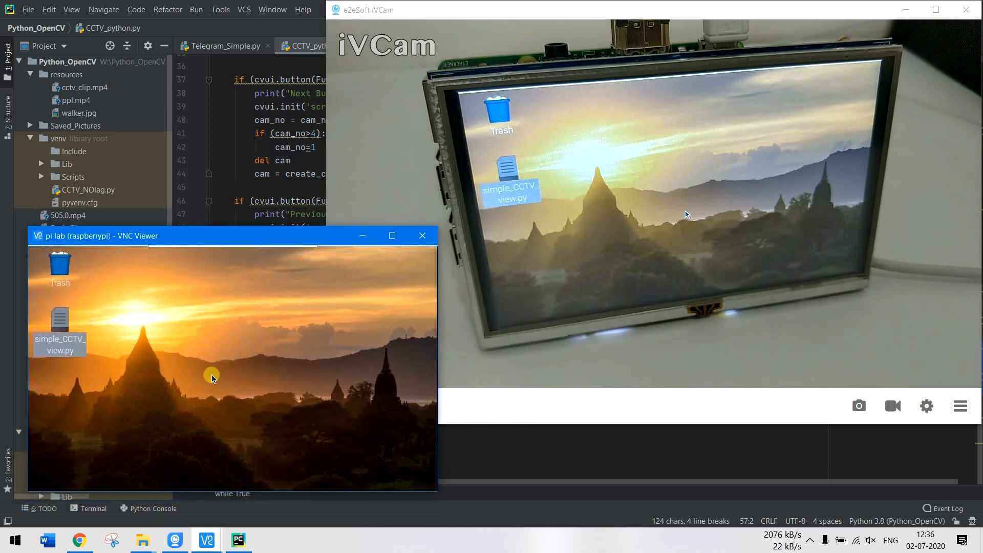
pyautogui.moveTo(254, 326)
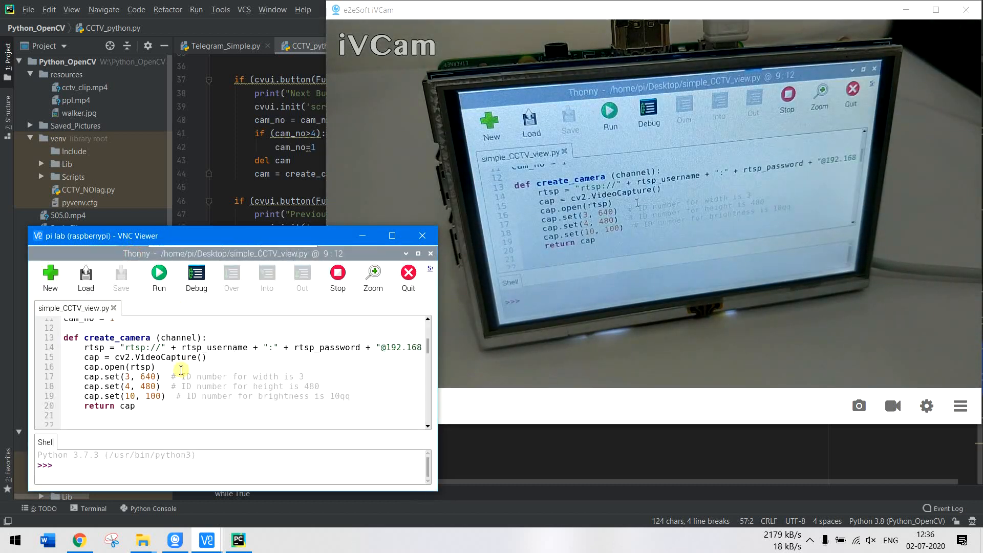
pyautogui.scroll(-3)
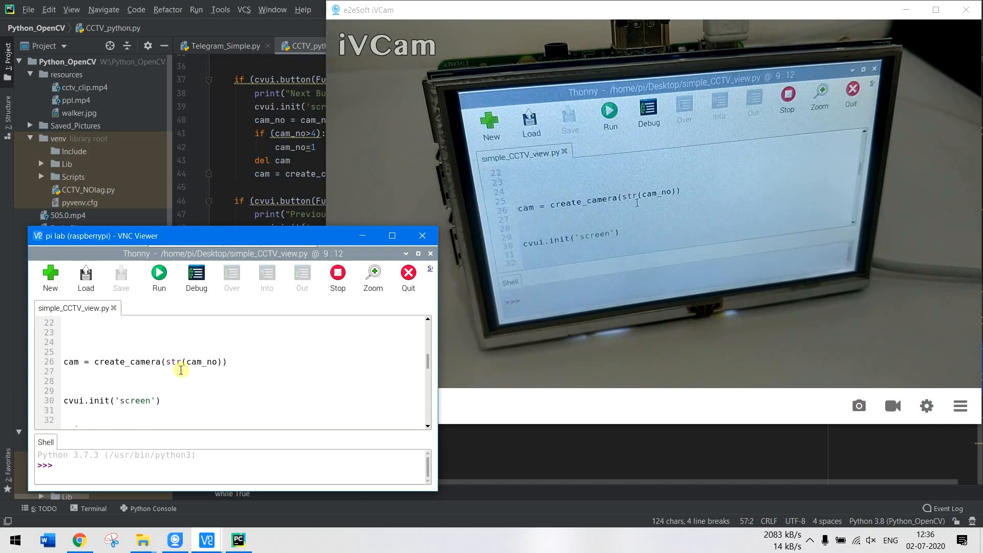
pyautogui.scroll(-3)
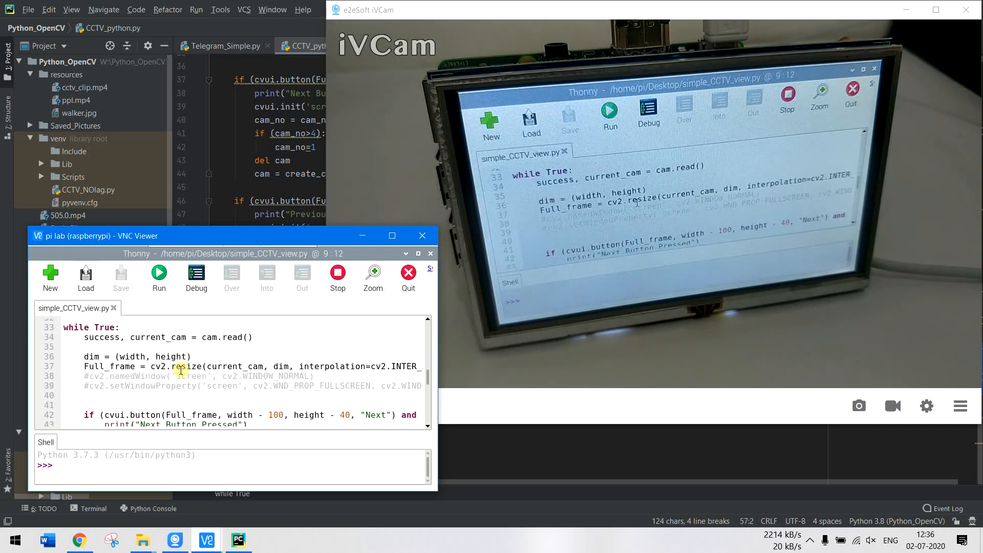
pyautogui.scroll(-3)
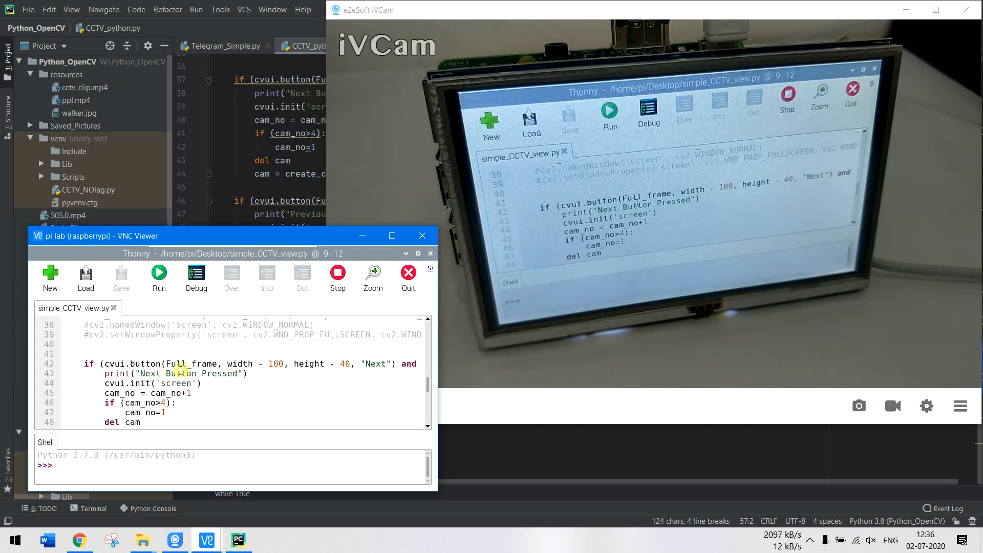
pyautogui.scroll(-3)
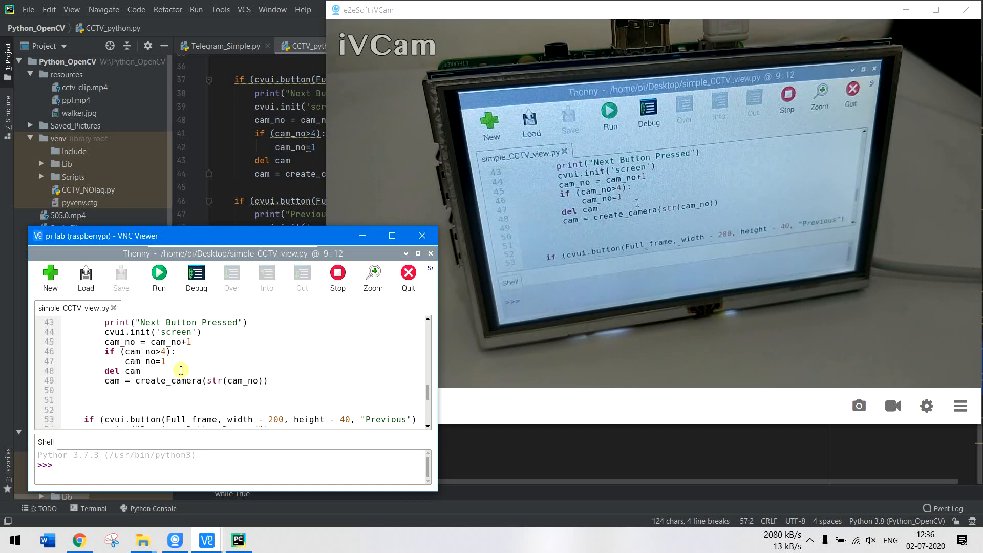
pyautogui.click(159, 273)
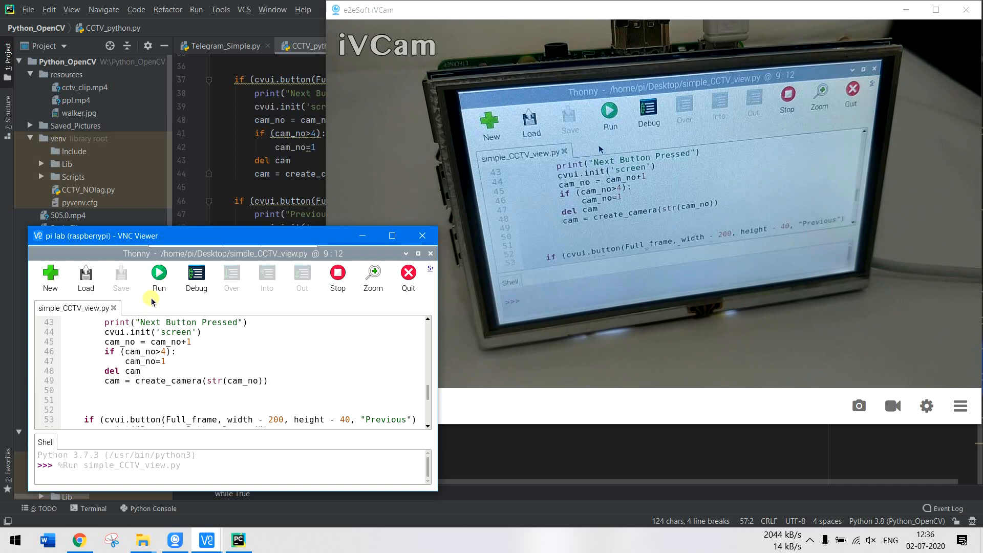
# Run simple_CCTV_view.py in Thonny to show the live camera feed with Previous/Next buttons.
pyautogui.click(159, 276)
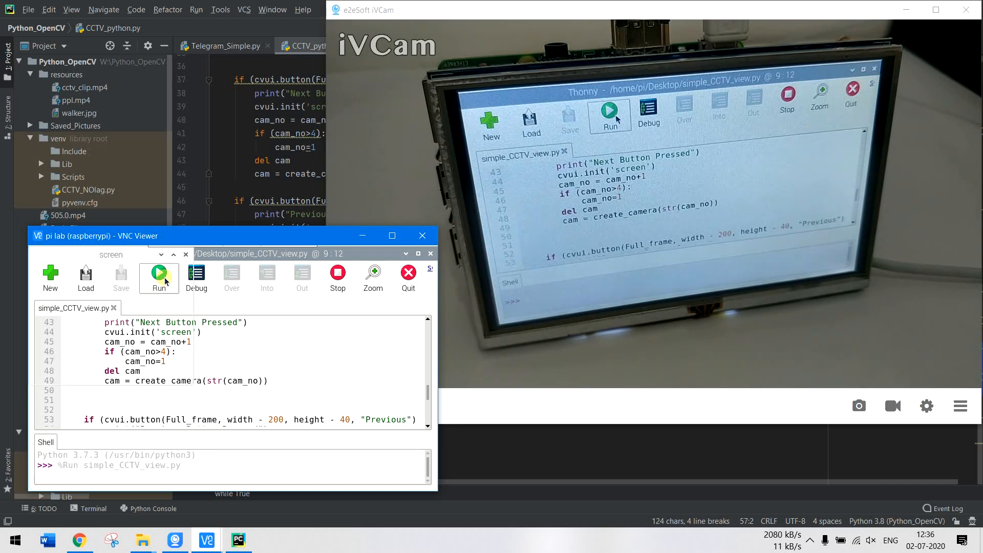
pyautogui.click(159, 274)
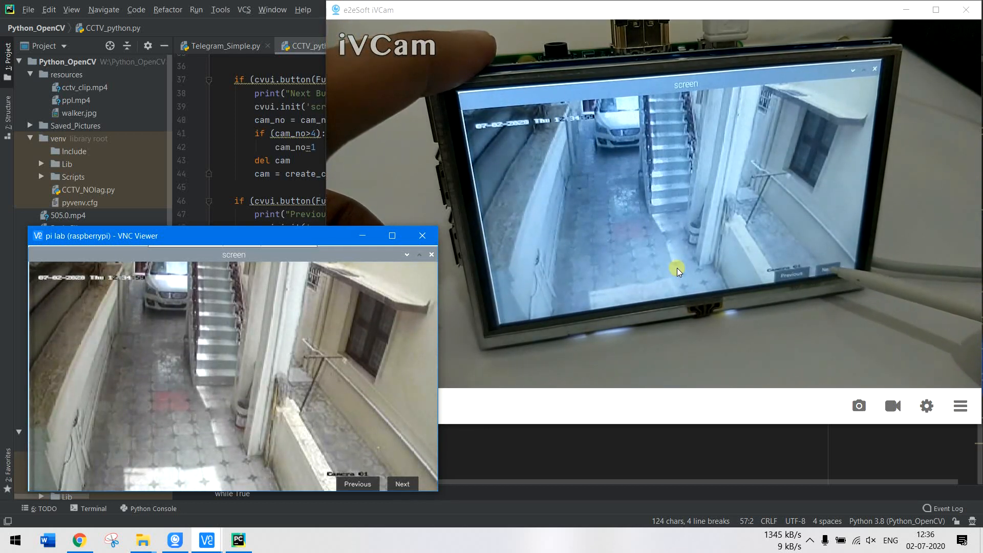
# Cycle the feed through cameras 02, 03 and 04 back to 01, then view Motion_Detection.py.
pyautogui.click(402, 484)
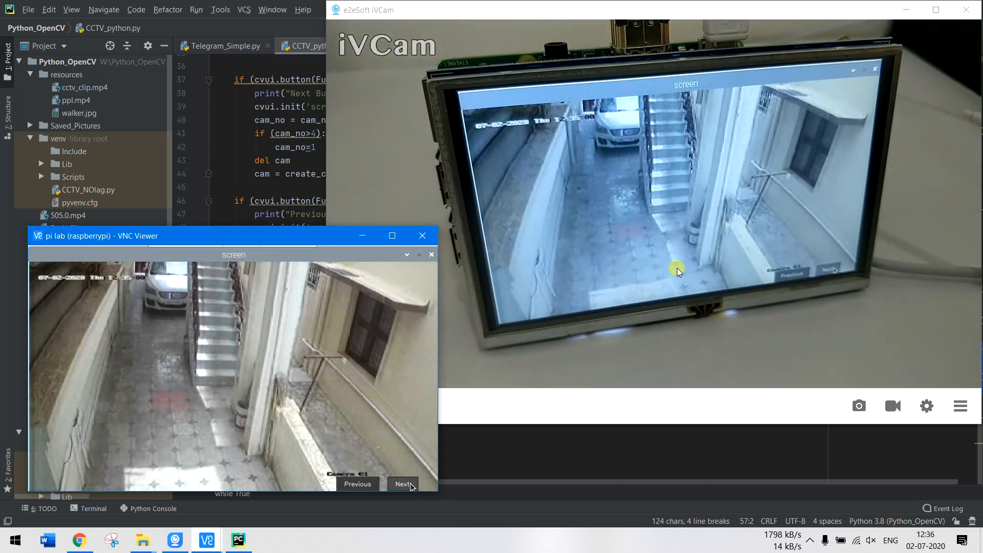
pyautogui.click(403, 483)
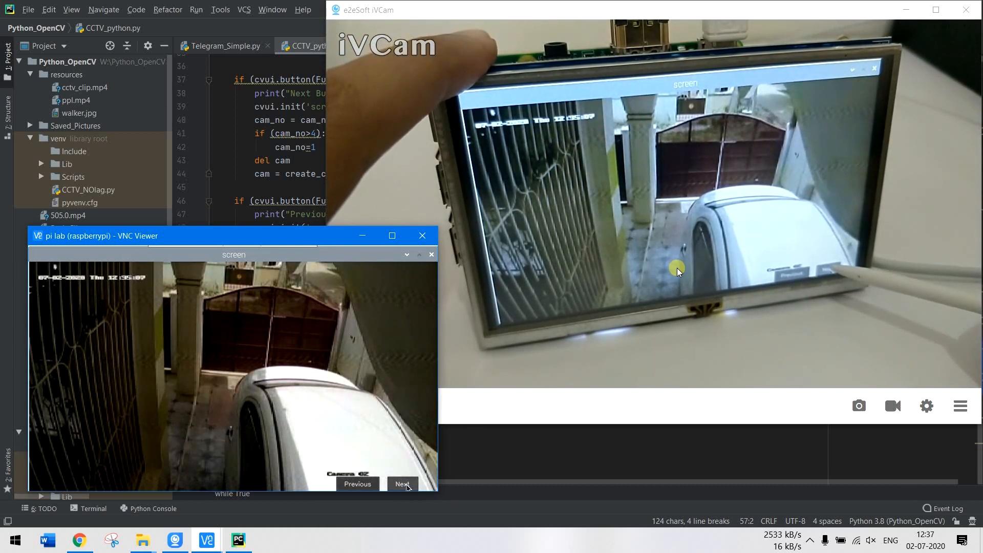
pyautogui.click(402, 483)
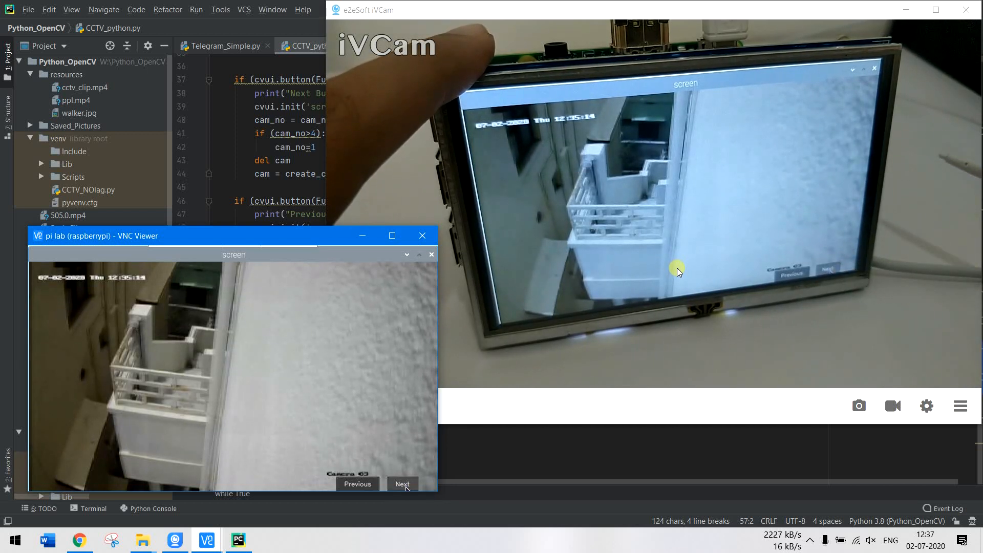
pyautogui.click(402, 484)
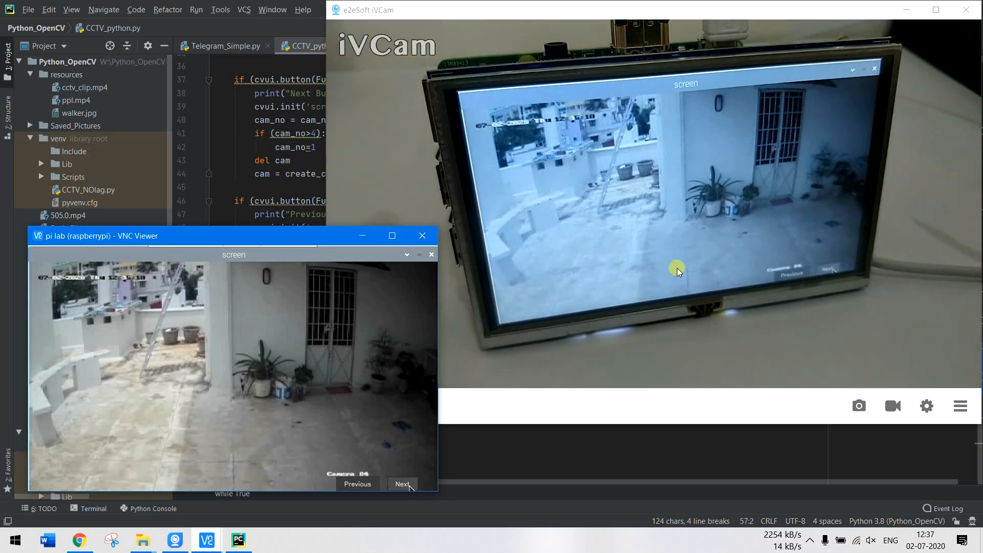
pyautogui.click(403, 483)
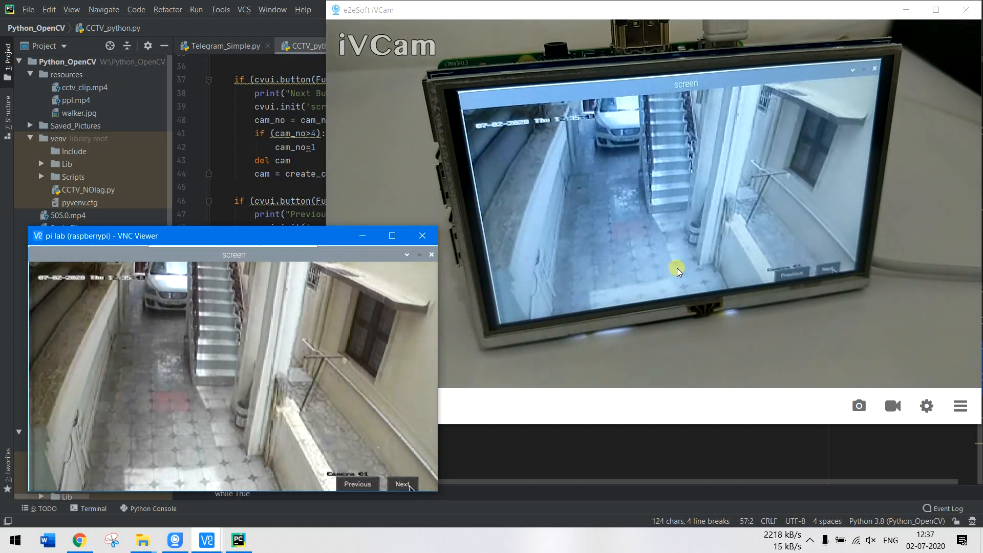
pyautogui.moveTo(502, 248)
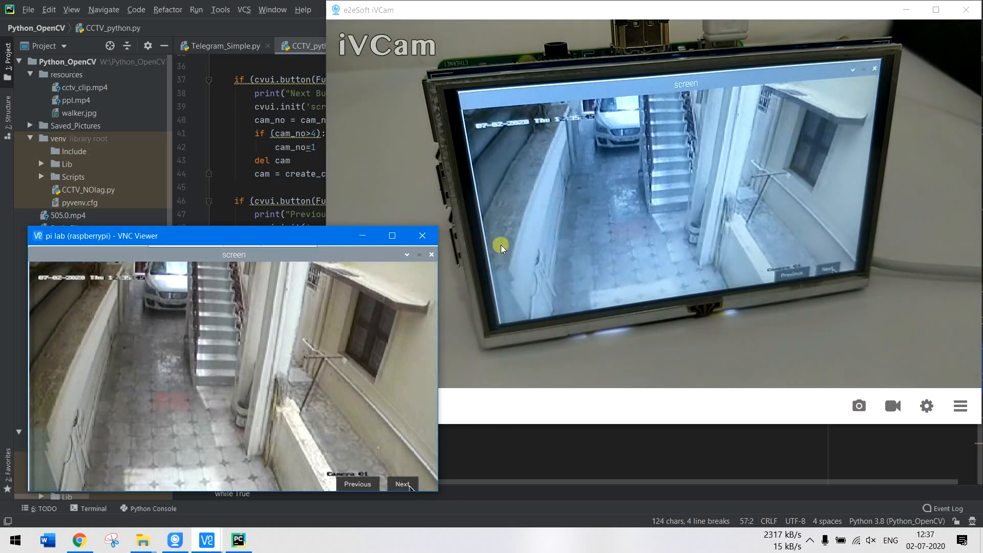
pyautogui.click(411, 46)
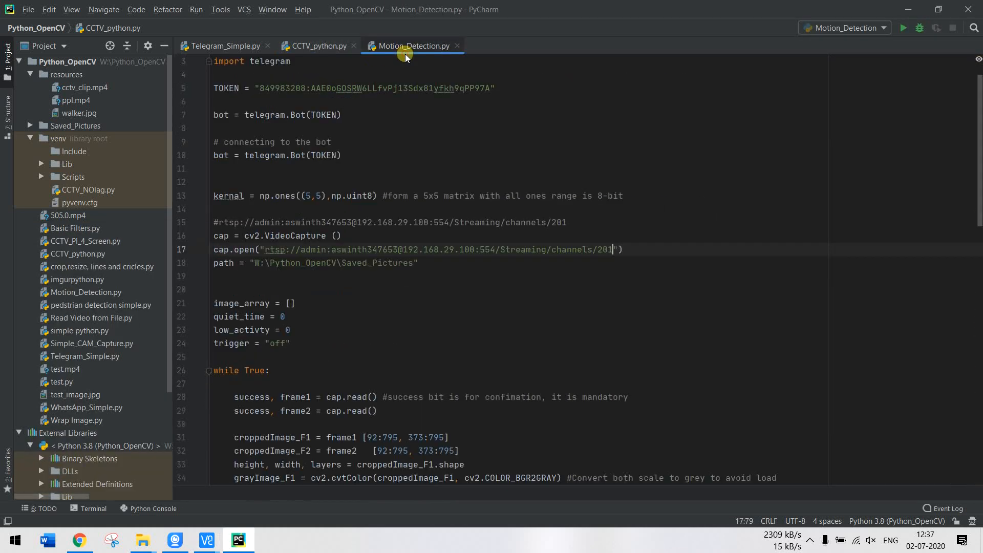
pyautogui.scroll(-3)
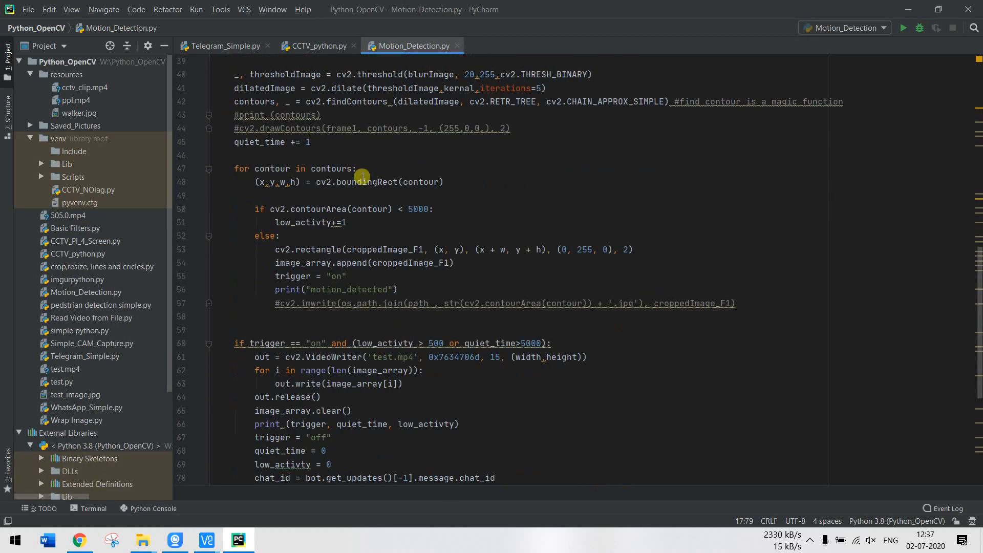